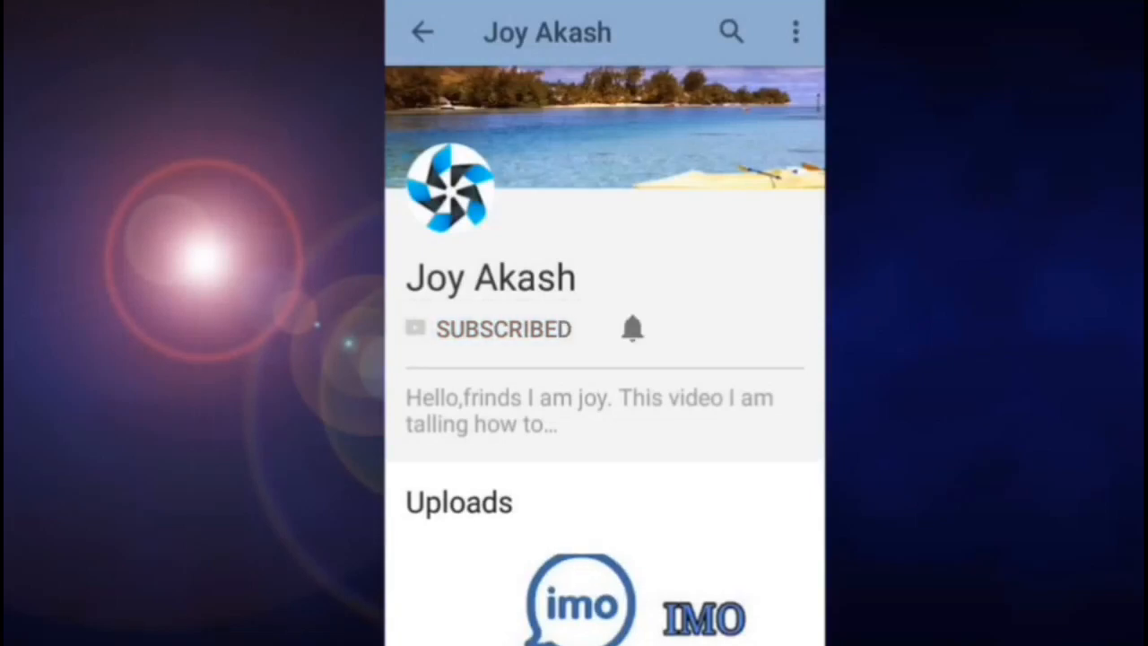
Step: Leave the YouTube channel page and return to the phone's app grid
{"action": "left_click", "coordinate": [631, 328]}
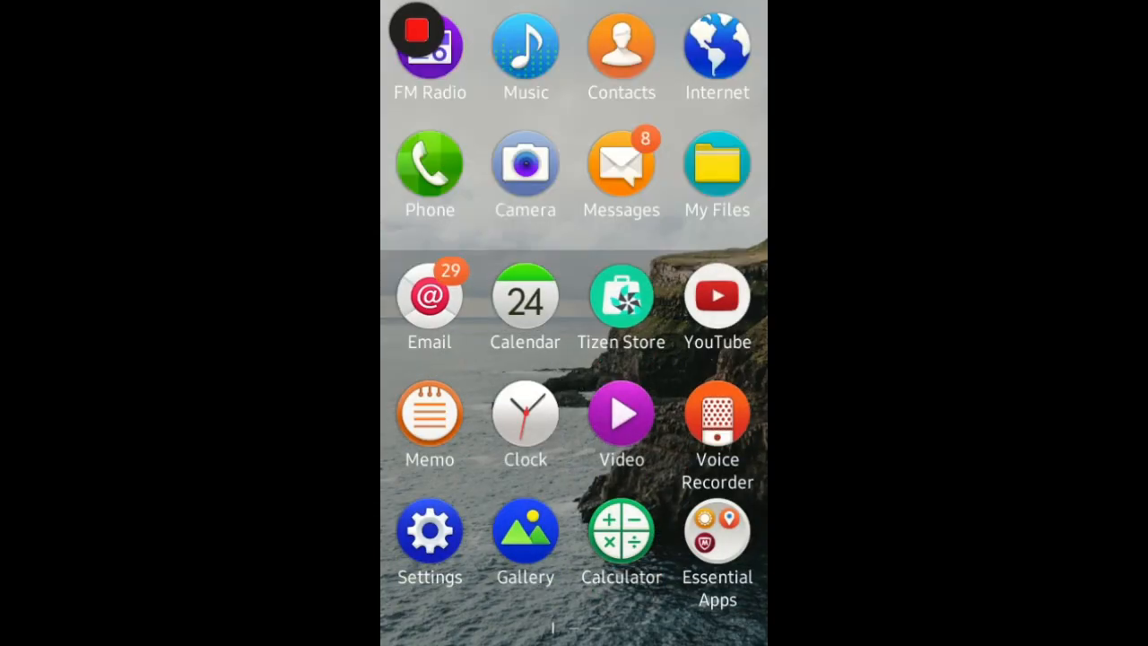
Step: Launch Tizen Store, landing on its featured page of popular free games
{"action": "left_click", "coordinate": [621, 296]}
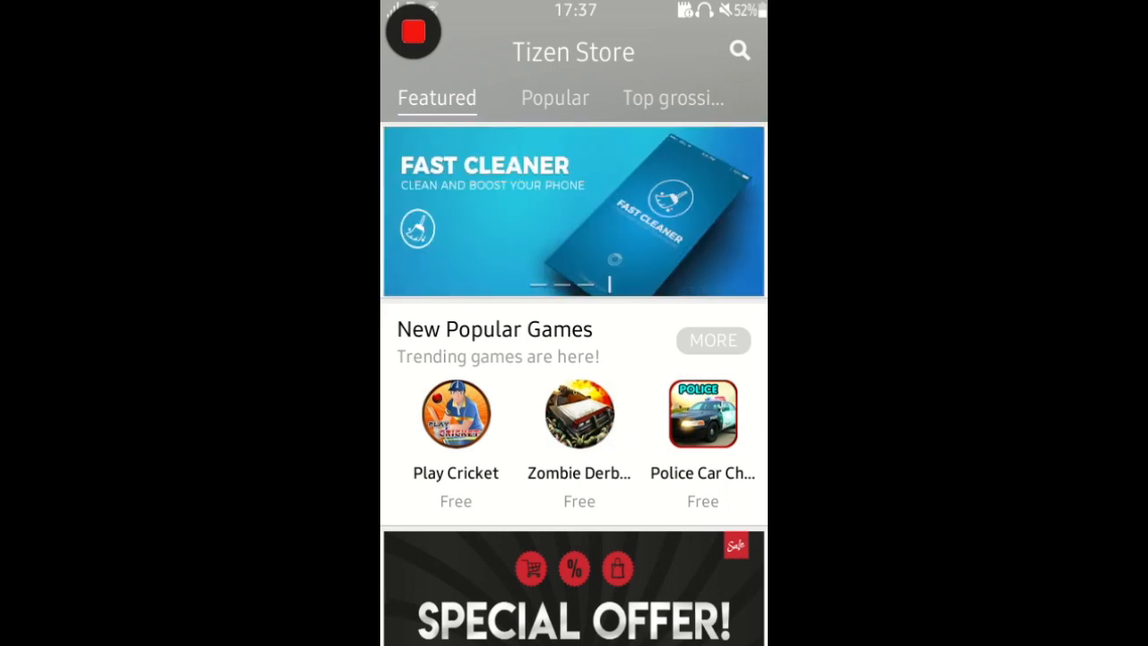
Step: Search the store for 'whatsapp Messenger' with a capital M in Messenger
{"action": "left_click", "coordinate": [739, 51]}
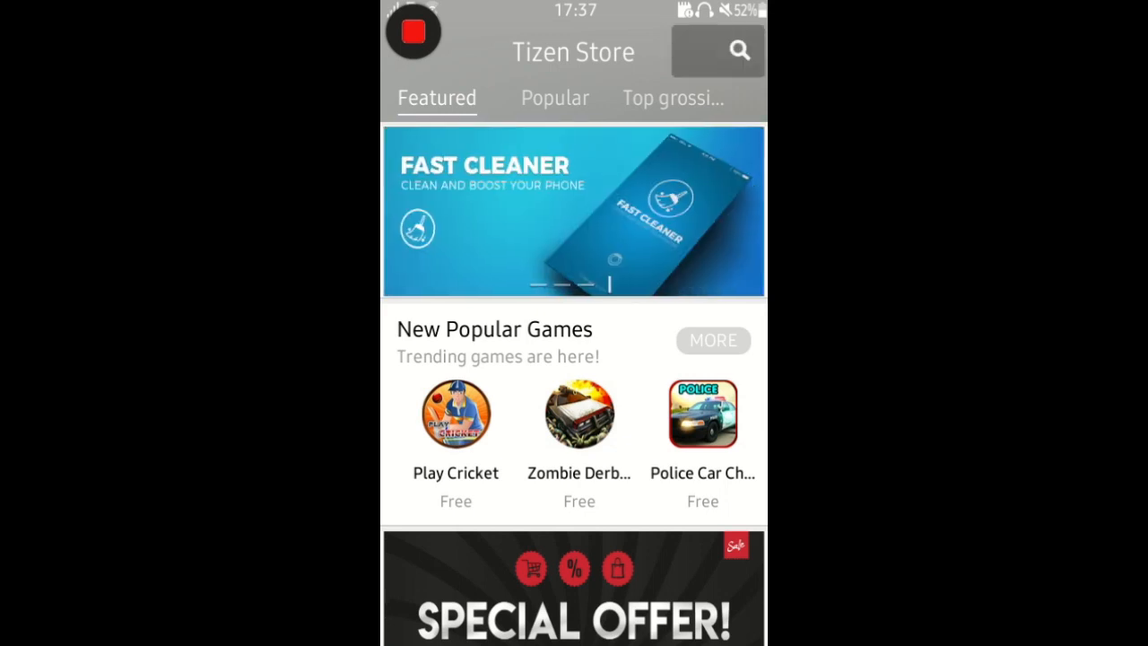
{"action": "type", "text": "w"}
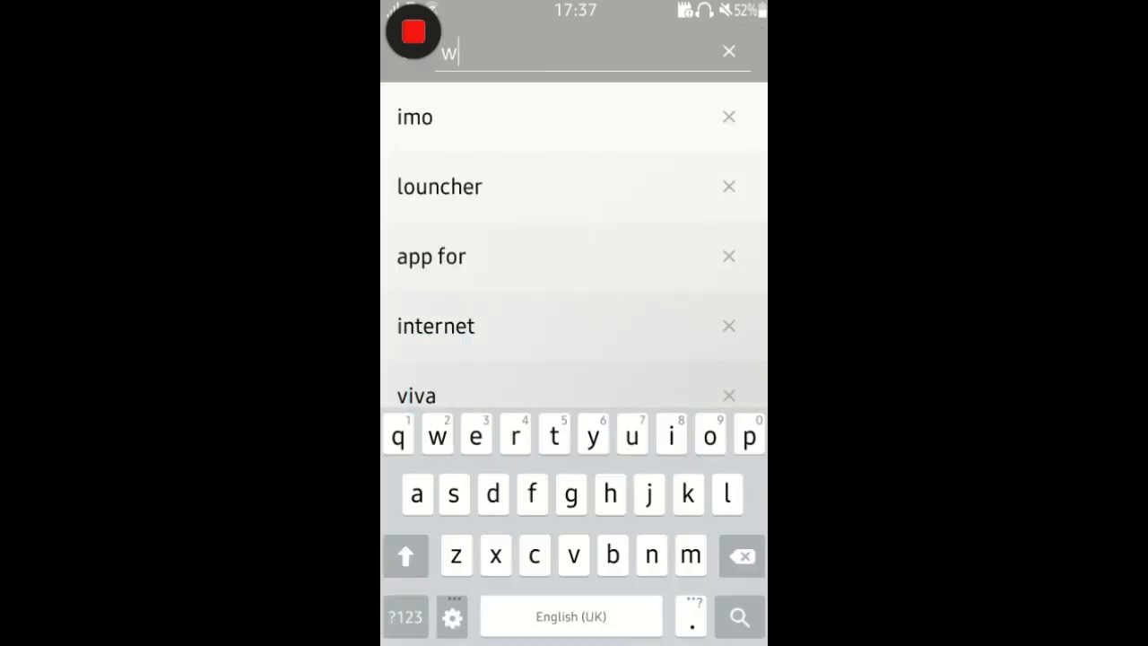
{"action": "type", "text": "hat"}
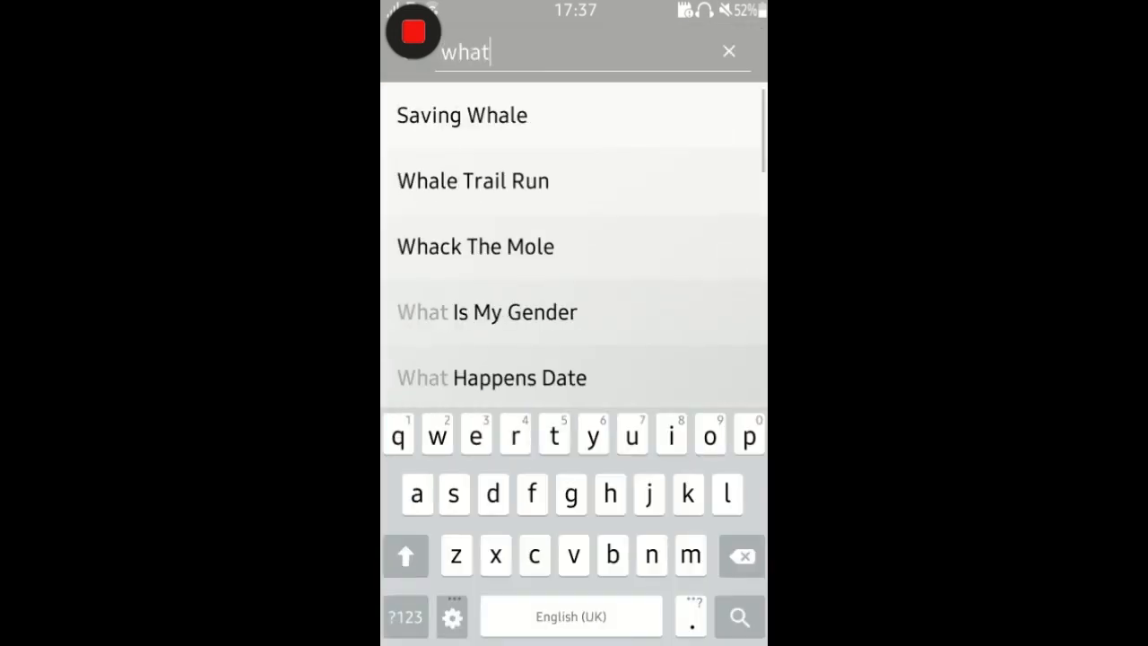
{"action": "type", "text": "sapp"}
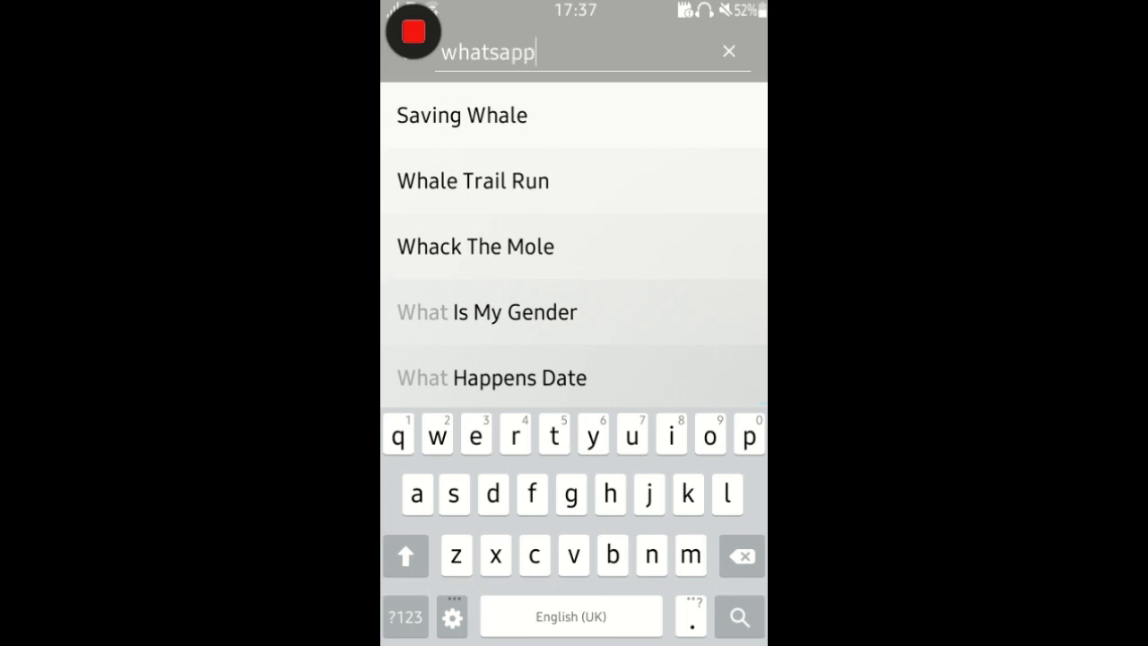
{"action": "left_click", "coordinate": [405, 556]}
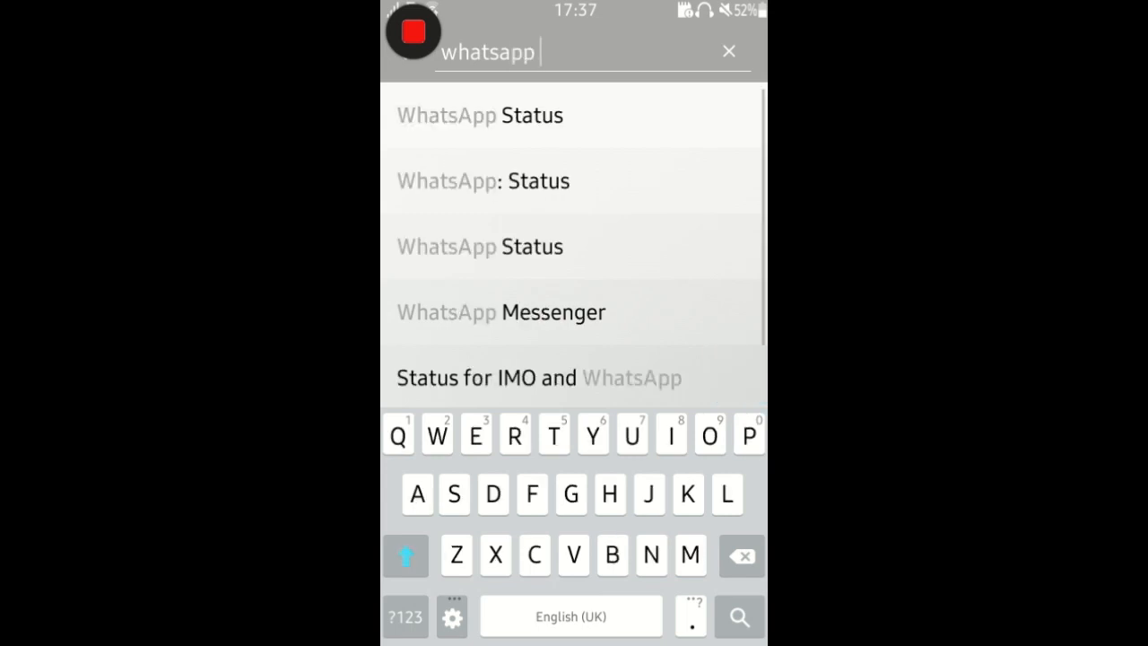
{"action": "type", "text": "Me"}
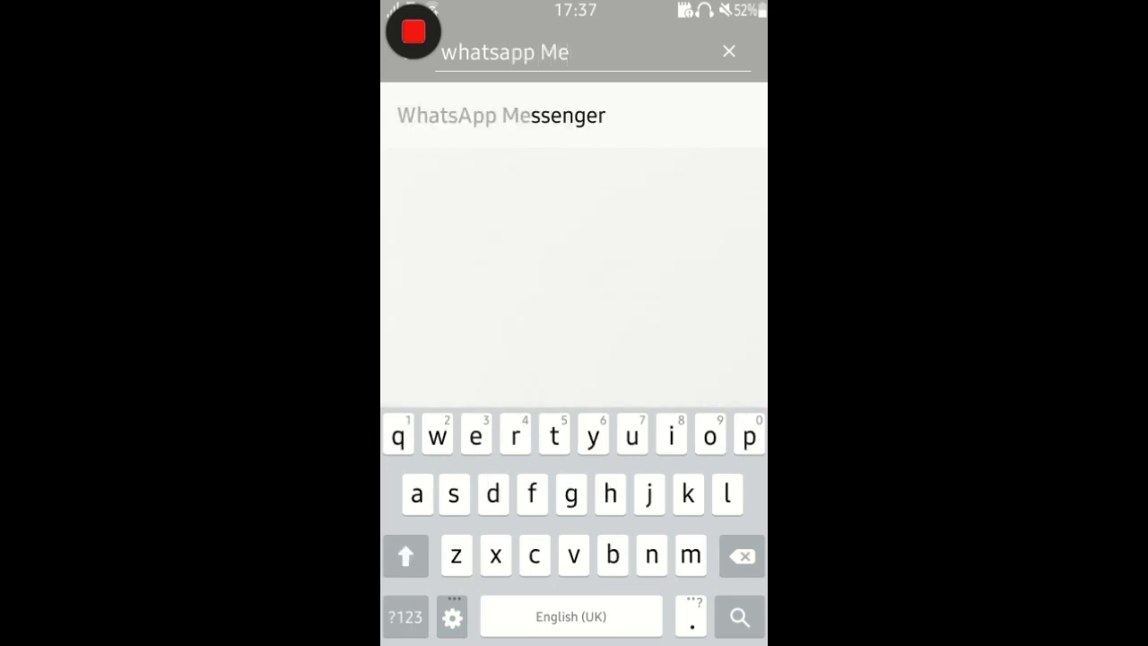
{"action": "type", "text": "sse"}
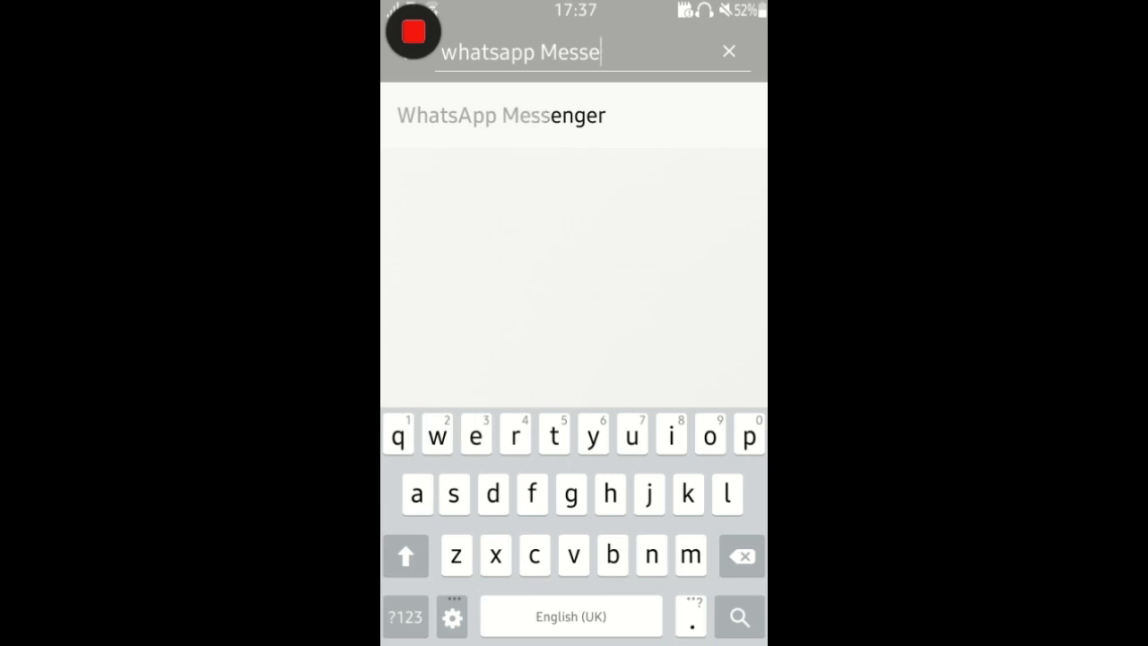
{"action": "type", "text": "ng"}
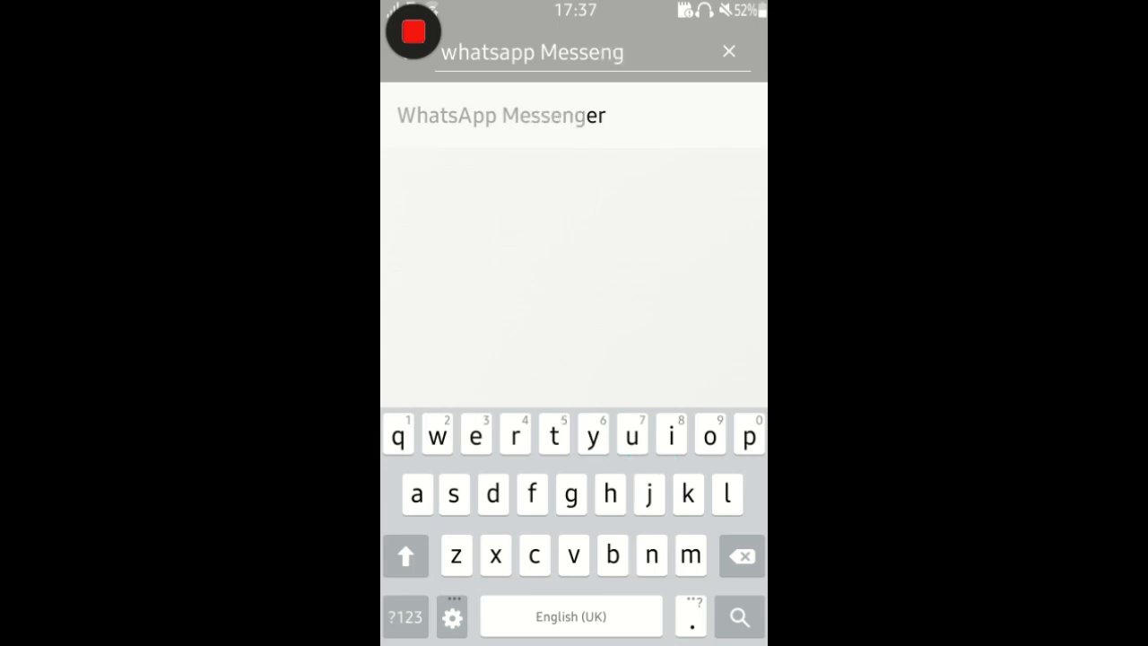
{"action": "type", "text": "er"}
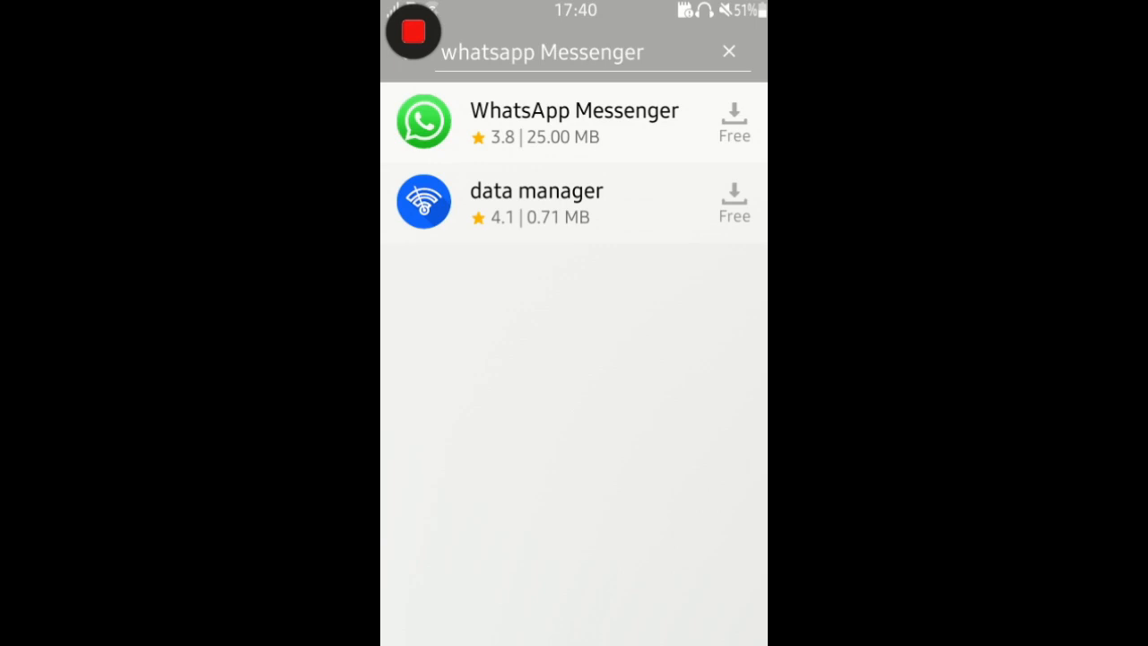
Step: Close the search results and return to the store's featured front page
{"action": "left_click", "coordinate": [728, 50]}
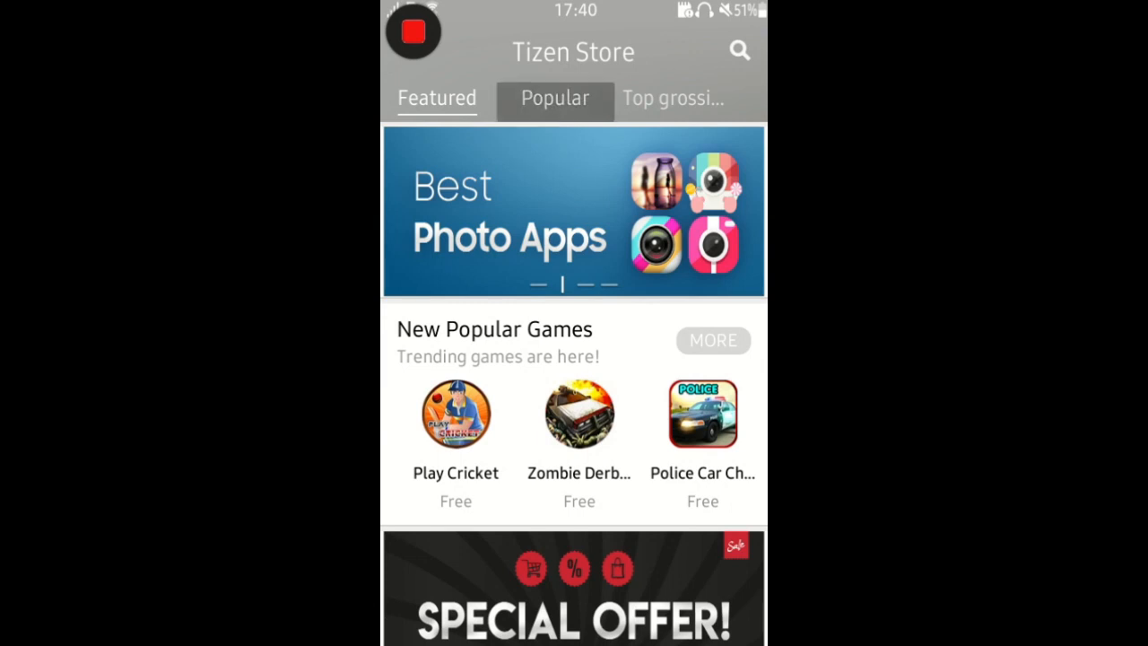
Step: Show the Popular list and select entry 1, WhatsApp Messenger
{"action": "left_click", "coordinate": [554, 97]}
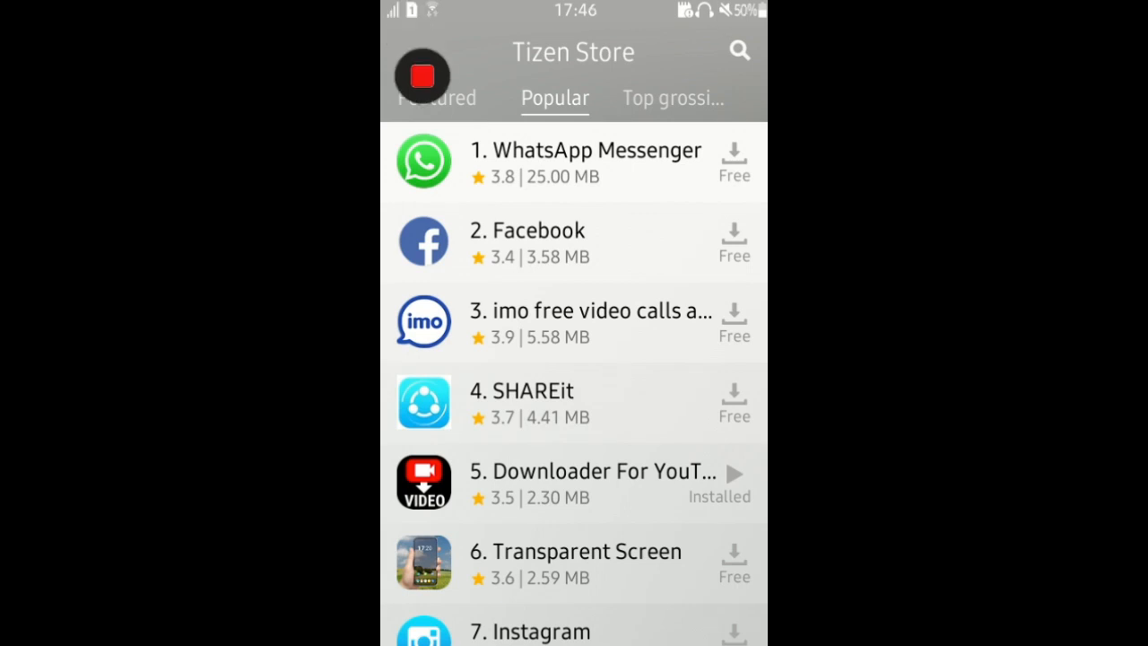
{"action": "left_click", "coordinate": [583, 161]}
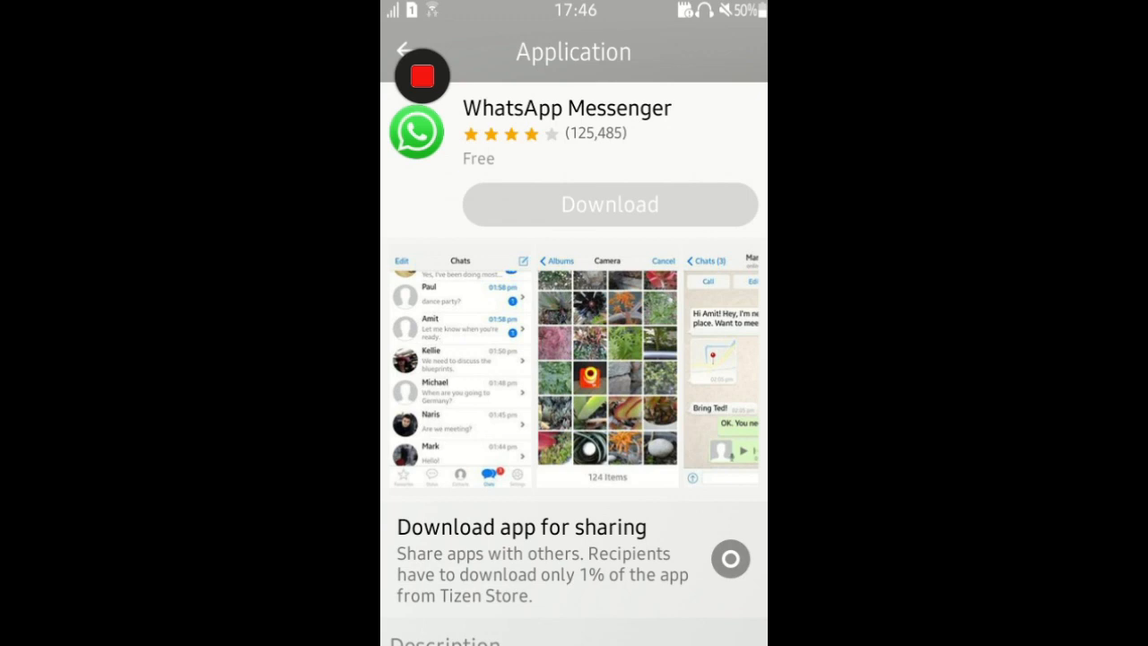
Step: Request the free WhatsApp Messenger download, retrying the Download button three times
{"action": "left_click", "coordinate": [610, 205]}
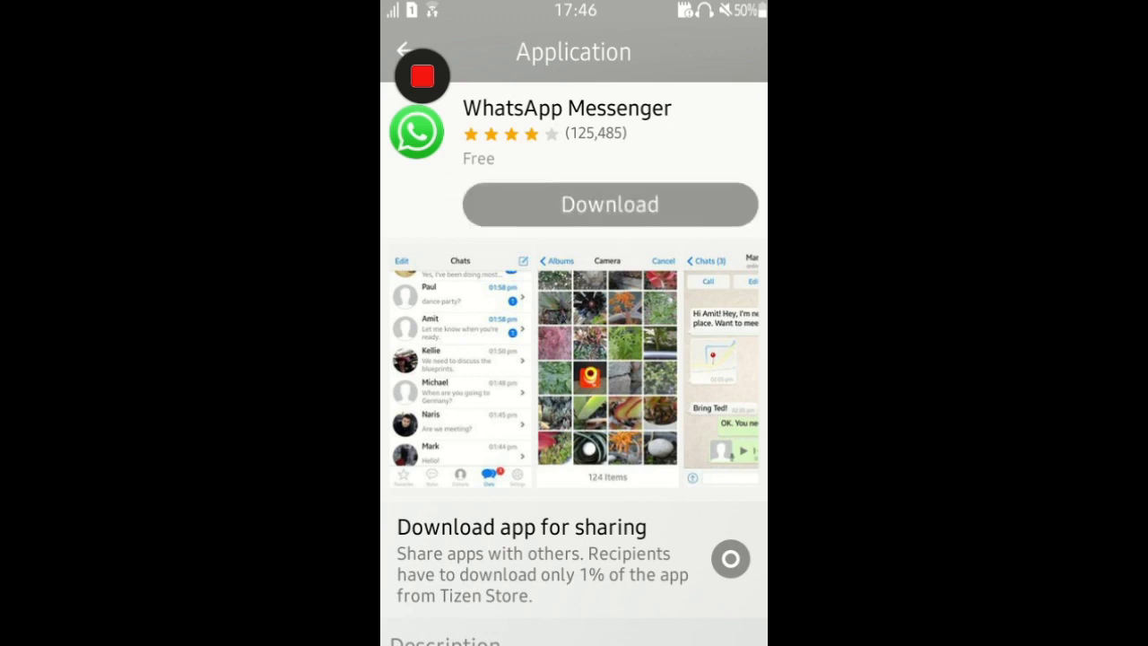
{"action": "left_click", "coordinate": [610, 204]}
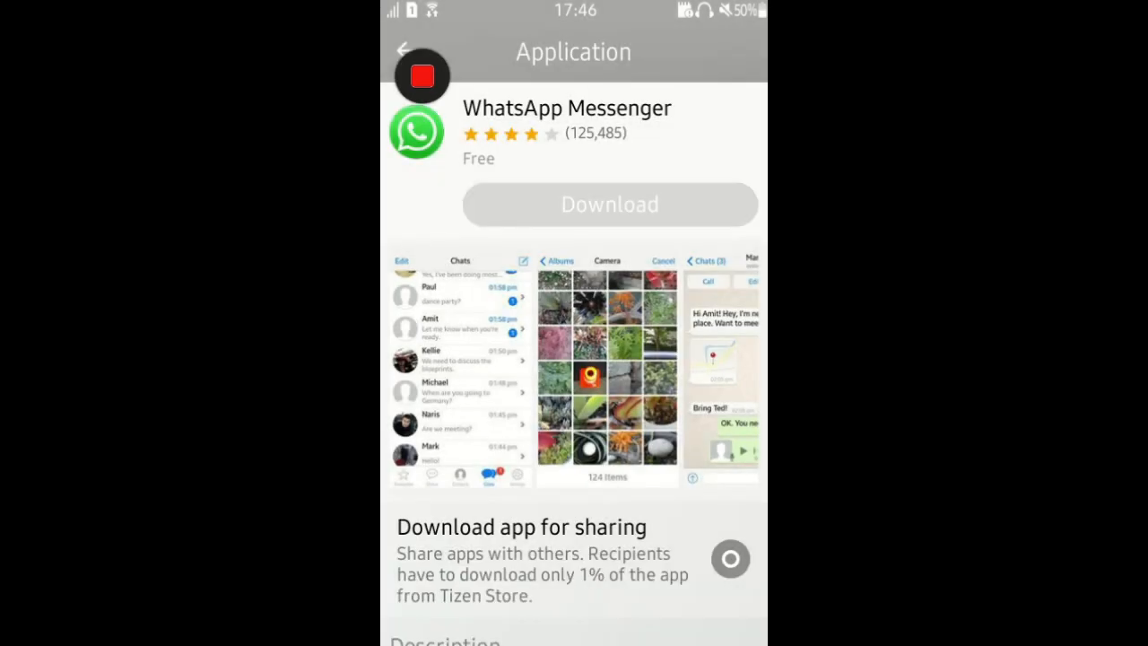
{"action": "left_click", "coordinate": [610, 205]}
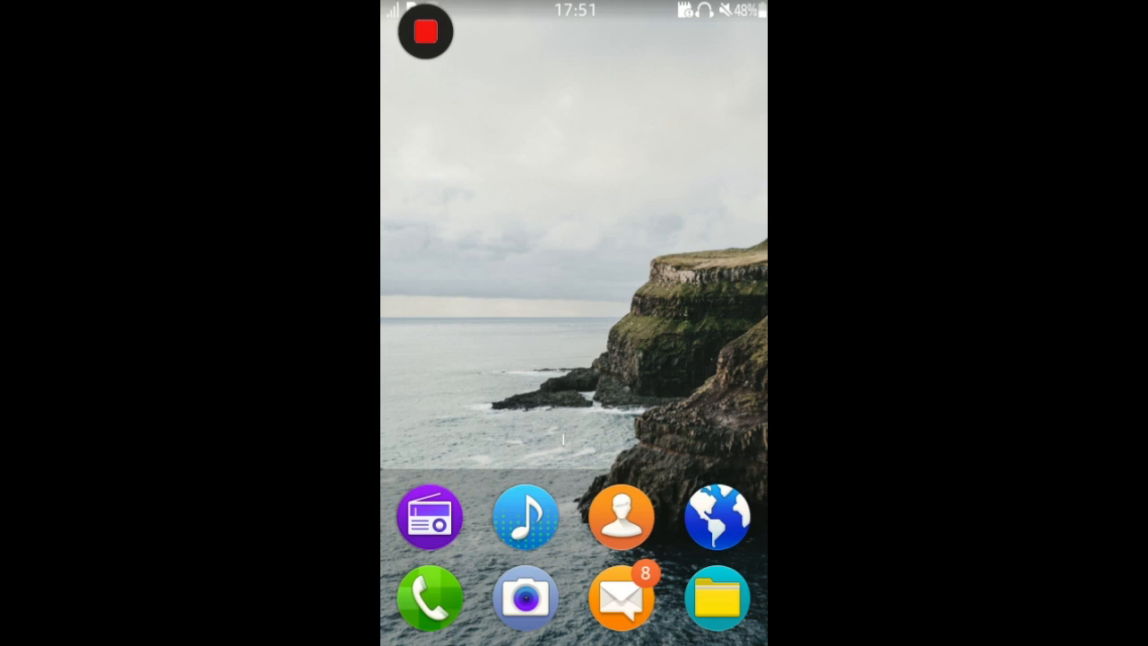
{"action": "left_click", "coordinate": [423, 33]}
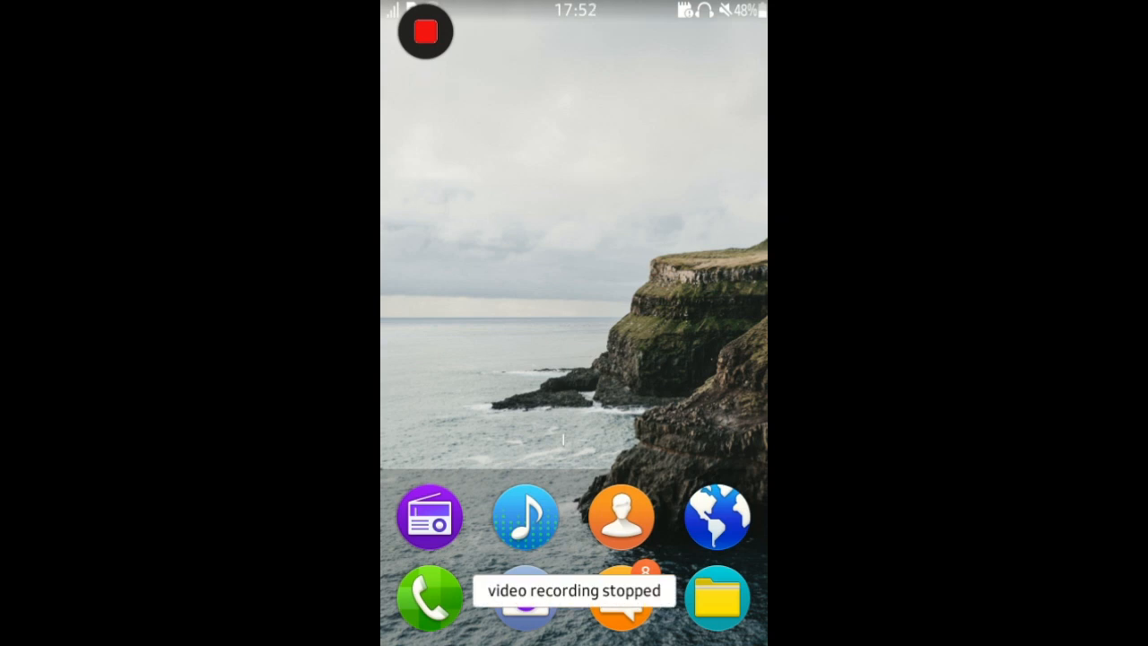